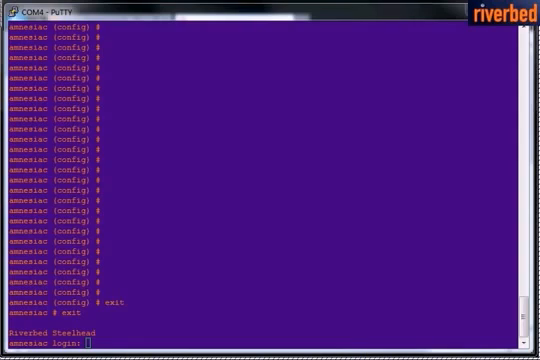
pyautogui.moveTo(263, 302)
pyautogui.write('admin')
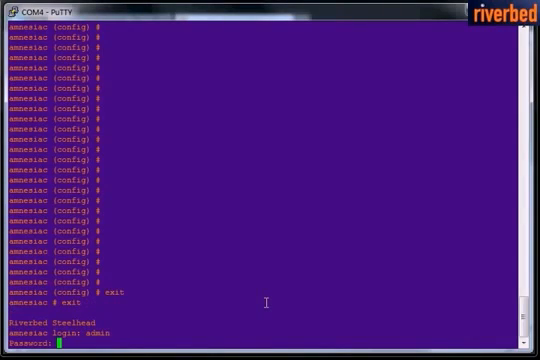
# - Log in to the replacement Steelhead console as admin and enter enable mode
pyautogui.press('Return')
pyautogui.write('en')
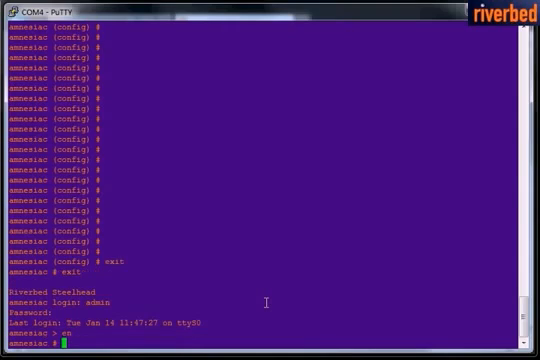
# - Give the primary interface address 10.63.64.31 /24 in conf t and write the configuration to memory
pyautogui.write('conf t')
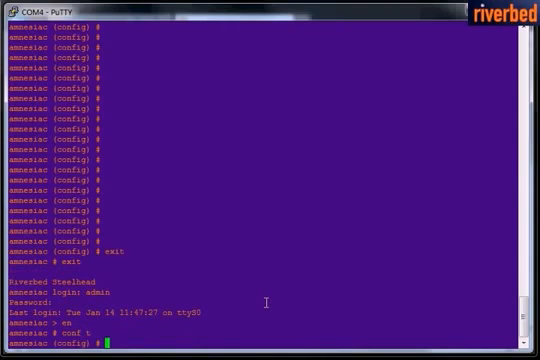
pyautogui.write('int primary i')
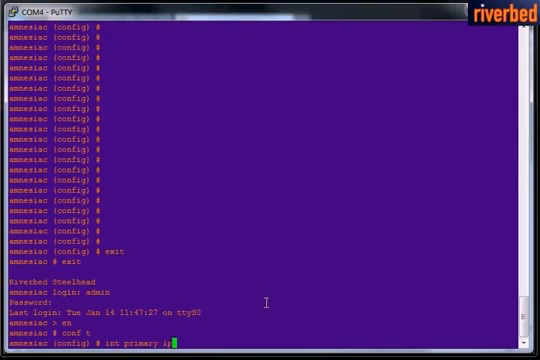
pyautogui.write('address')
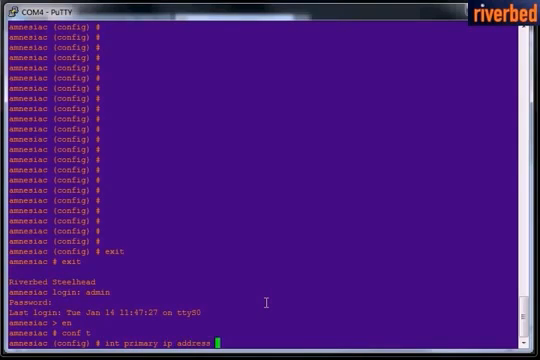
pyautogui.write('10.0')
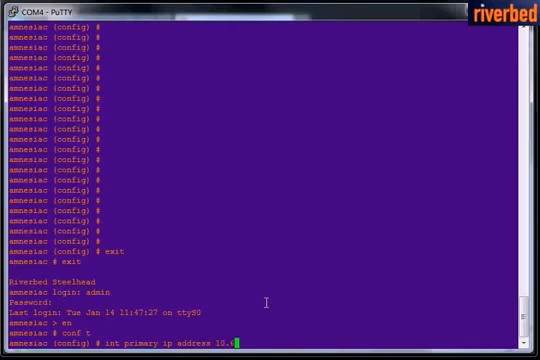
pyautogui.write('63.64.2')
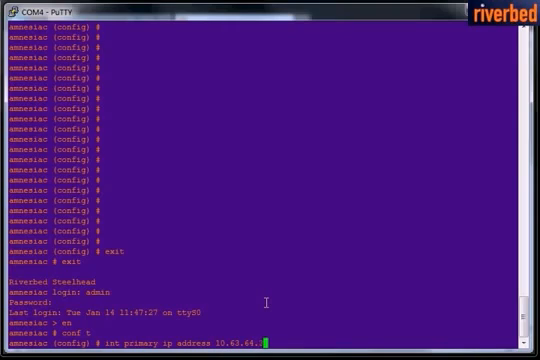
pyautogui.write('31')
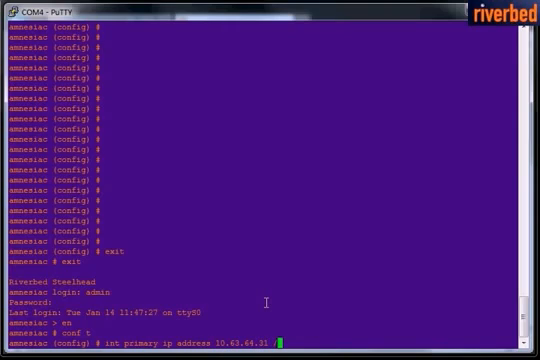
pyautogui.write('/24')
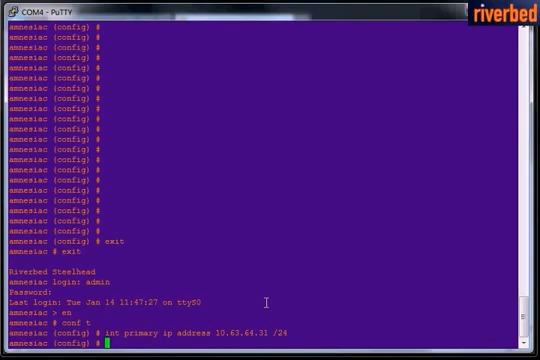
pyautogui.write('wr')
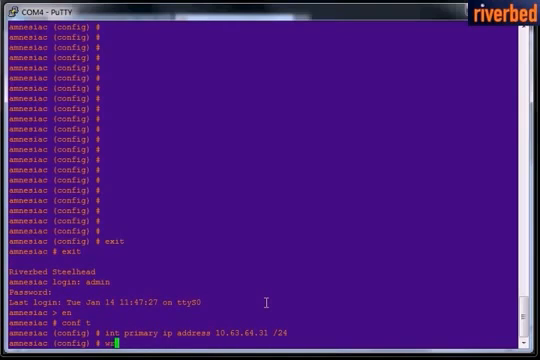
pyautogui.write('mem')
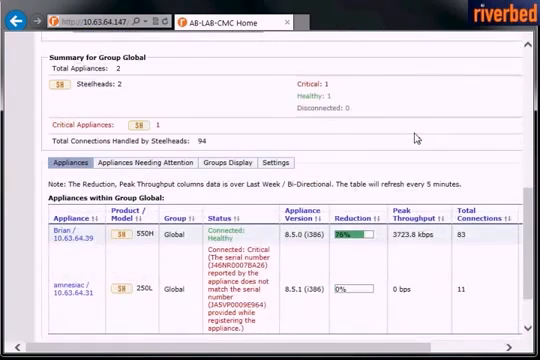
# - Review the CMC appliance table showing amnesiac 10.63.64.31 Connected: Critical for serial mismatch
pyautogui.scroll(-3)
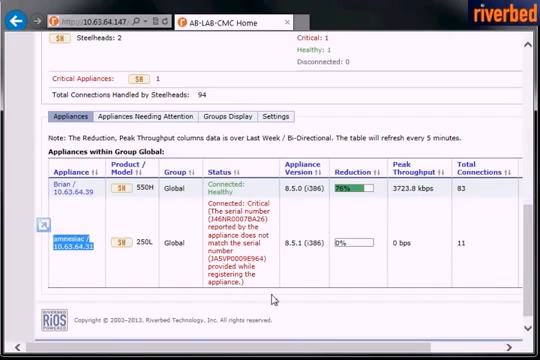
pyautogui.moveTo(277, 296)
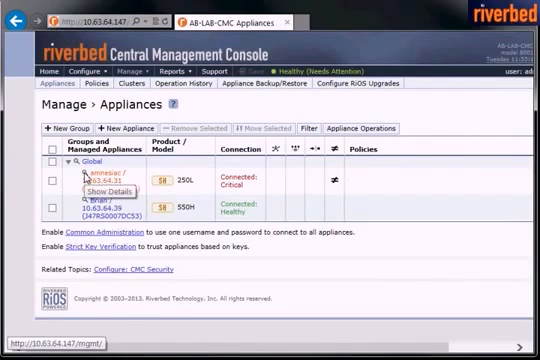
# - Run the state migration for the 10.63.64.31 Steelhead from serial J5VP0009E964 to J46NR0007BA26
pyautogui.click(105, 191)
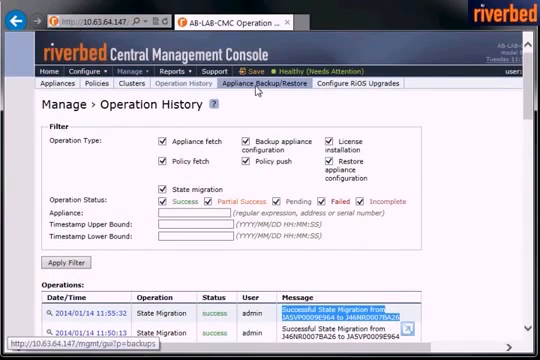
# - Select amnesiac / 10.63.64.31 as backup source and expand the last migrated snapshot's configuration
pyautogui.click(287, 85)
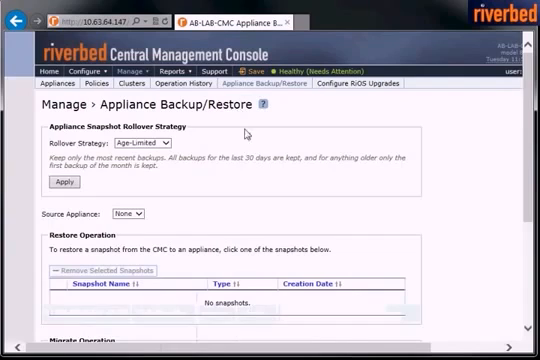
pyautogui.click(132, 215)
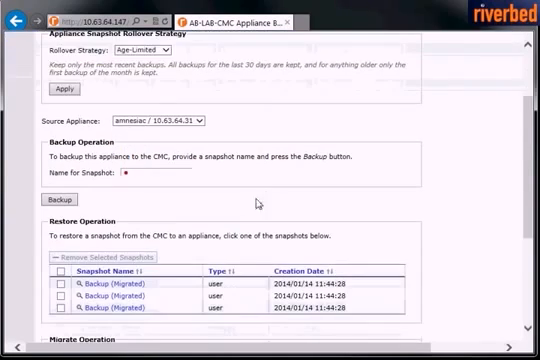
pyautogui.scroll(-3)
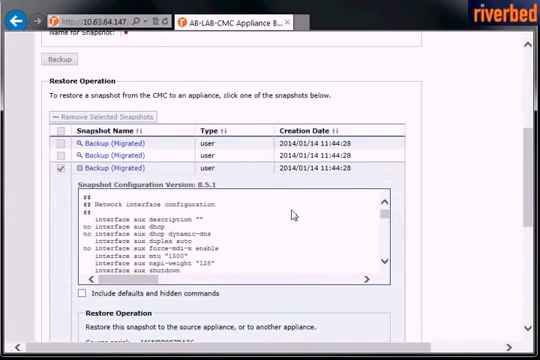
# - Review the snapshot configuration and start the Restore operation to amnesiac / 10.63.64.31
pyautogui.scroll(-3)
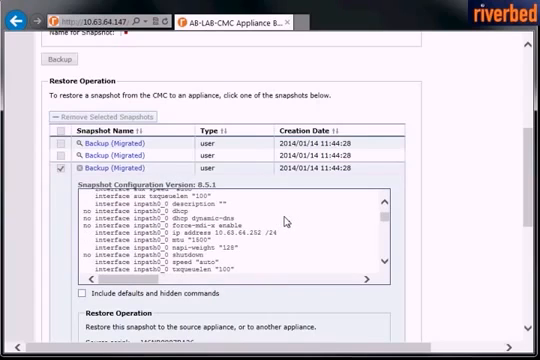
pyautogui.scroll(-3)
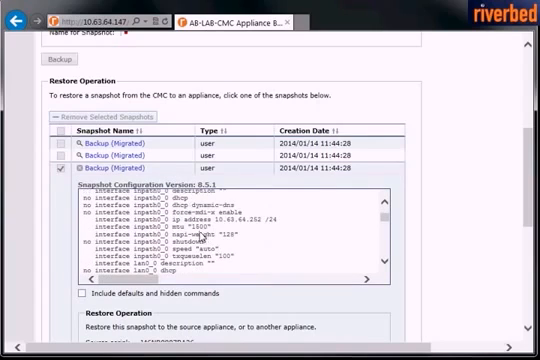
pyautogui.scroll(-3)
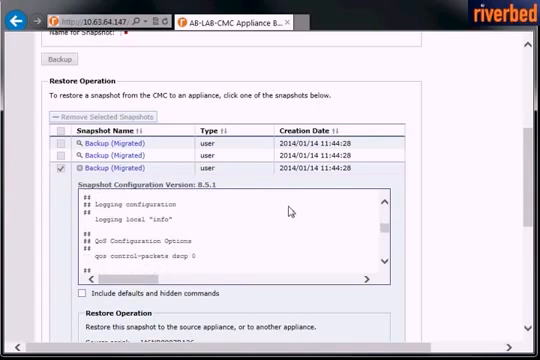
pyautogui.scroll(-3)
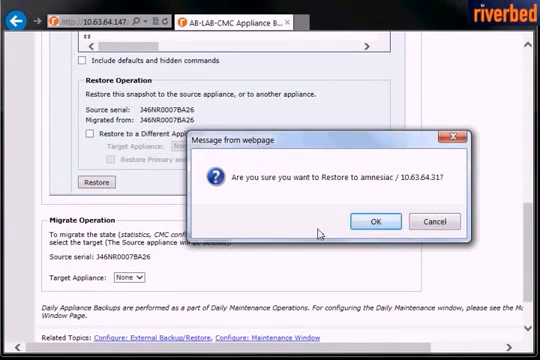
# - Confirm restoring the Backup snapshot to Steelhead J46NR0007BA26, now SH-Branch1 / 10.63.64.31
pyautogui.click(375, 221)
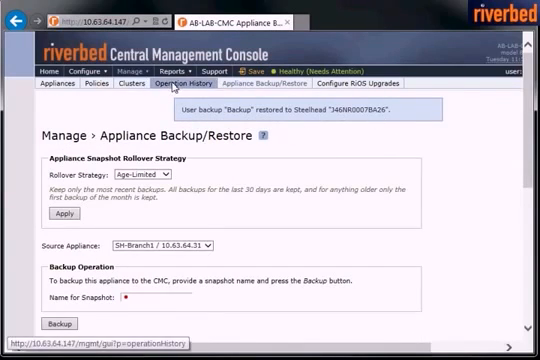
# - Verify the restore succeeded in Operation History, then confirm SH-Branch1 / 10.63.64.31 is Connected: Healthy
pyautogui.click(180, 93)
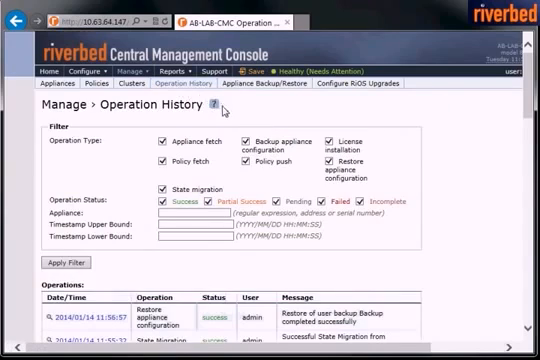
pyautogui.scroll(-3)
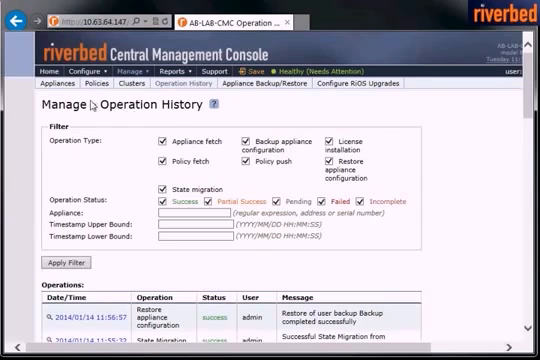
pyautogui.click(60, 93)
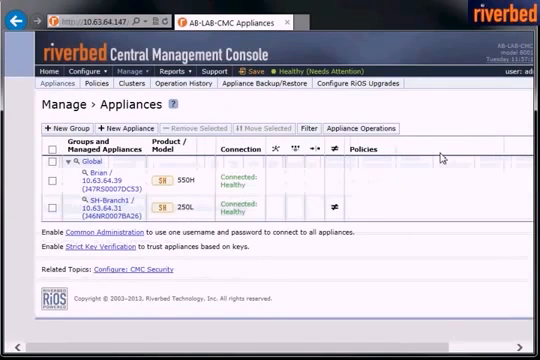